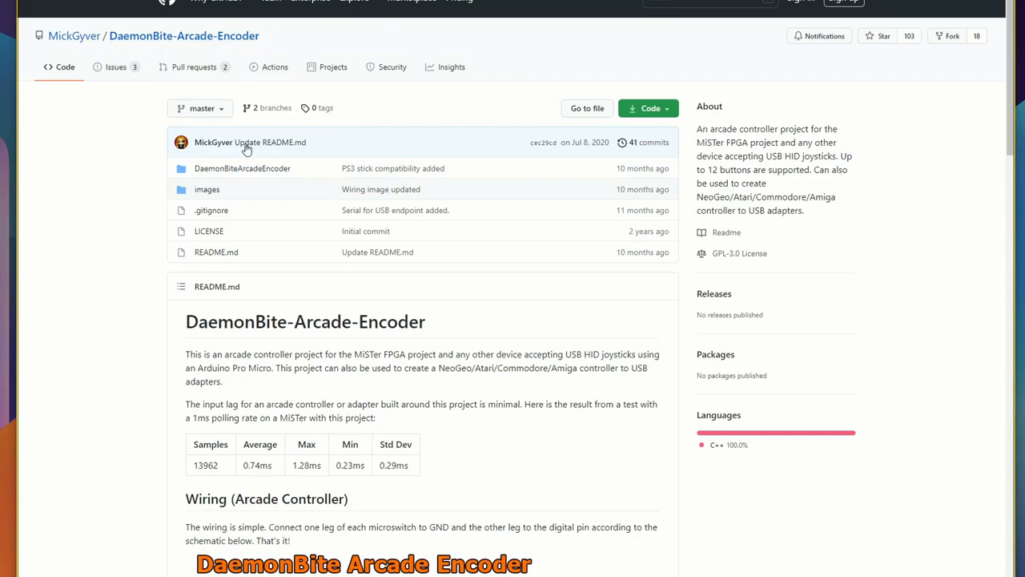
Highlight the README title and the input lag paragraph with its results table
{"action": "double_click", "coordinate": [296, 322]}
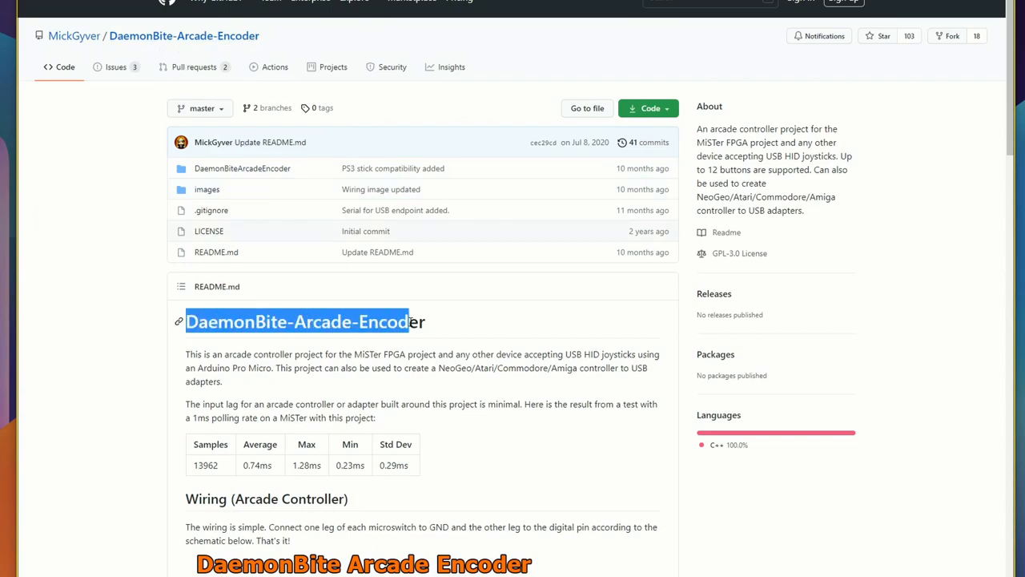
{"action": "scroll", "scroll_direction": "down", "scroll_amount": 3}
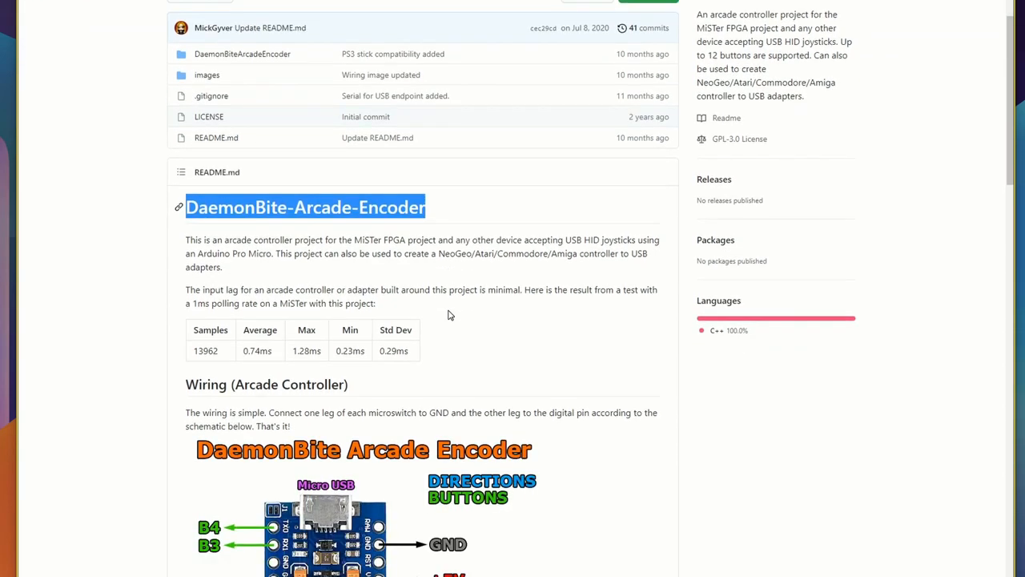
{"action": "scroll", "scroll_direction": "down", "scroll_amount": 3}
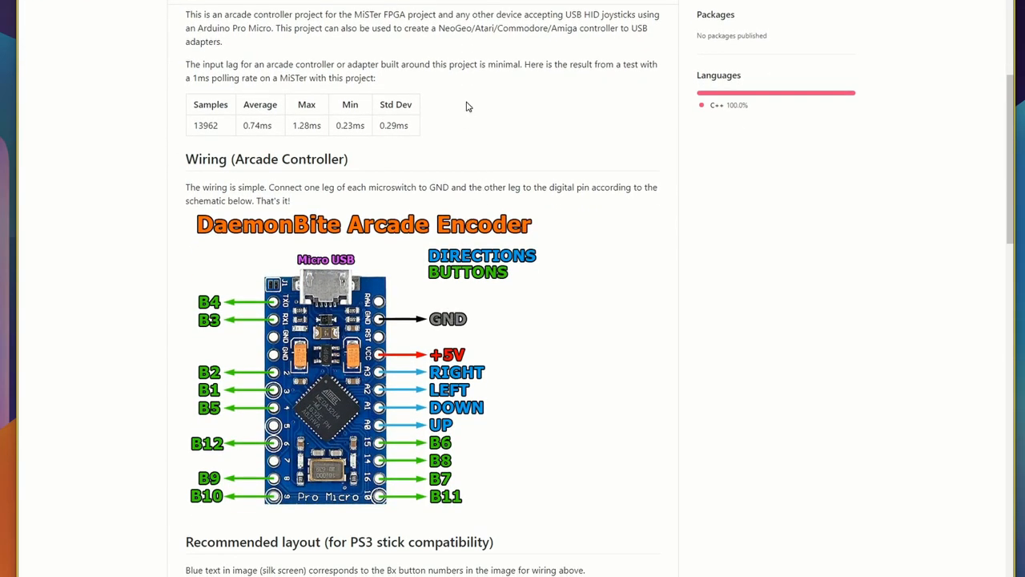
{"action": "mouse_move", "coordinate": [214, 69]}
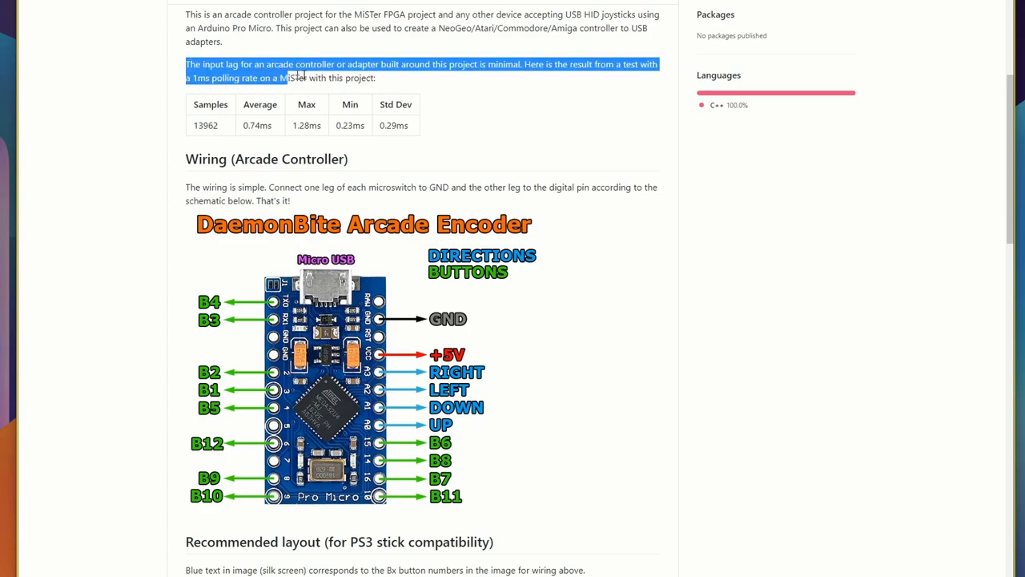
{"action": "left_click_drag", "start_coordinate": [297, 77], "coordinate": [392, 125]}
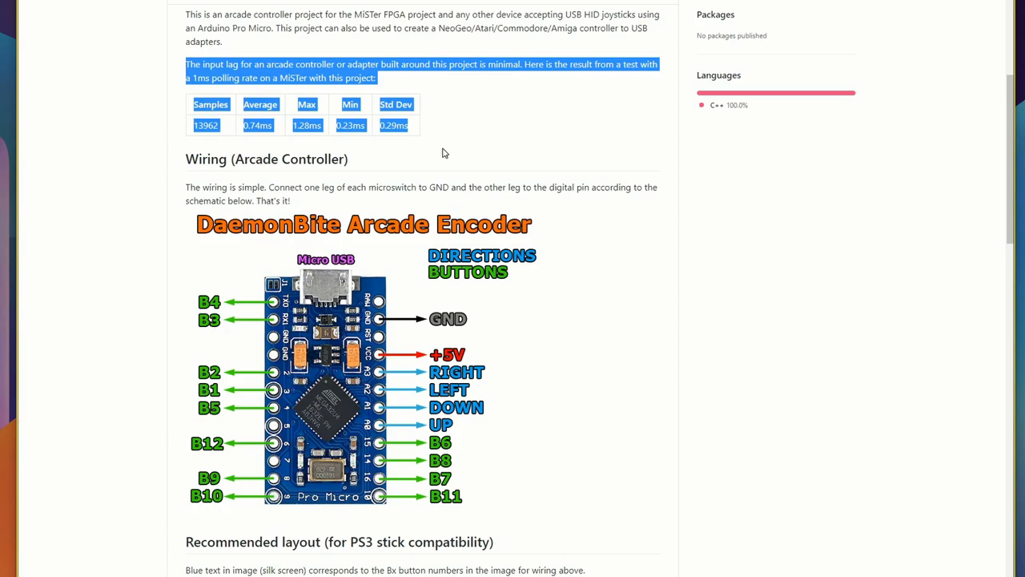
{"action": "mouse_move", "coordinate": [435, 122]}
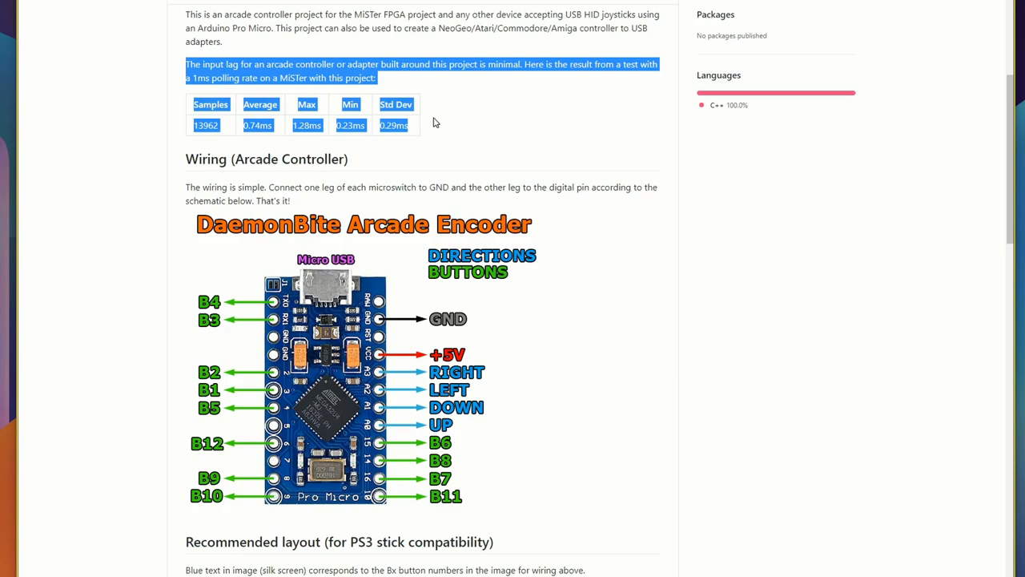
Scroll to 'Programming the Arduino' and follow the arduino.cc software link
{"action": "scroll", "scroll_direction": "down", "scroll_amount": 3}
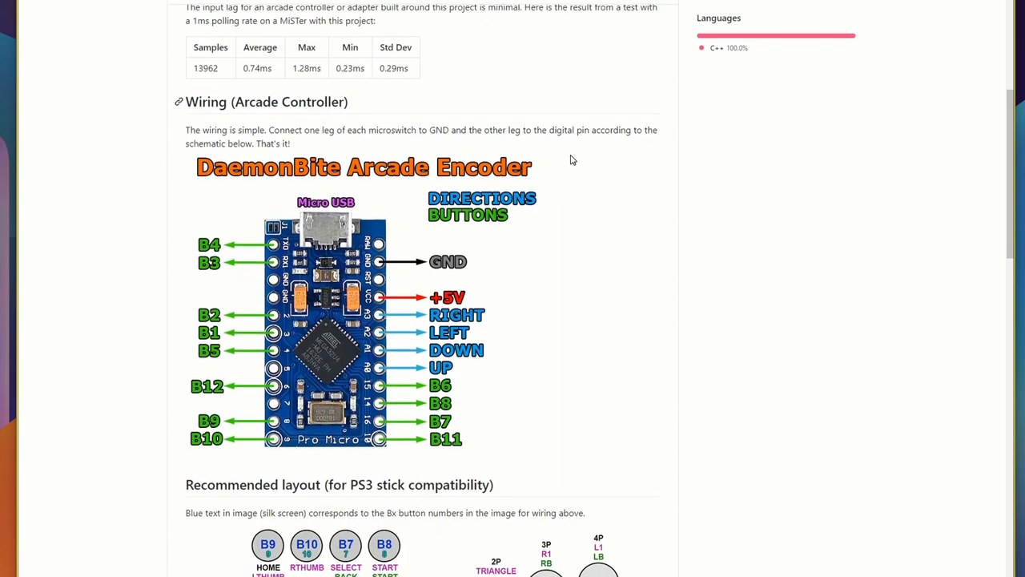
{"action": "scroll", "scroll_direction": "down", "scroll_amount": 3}
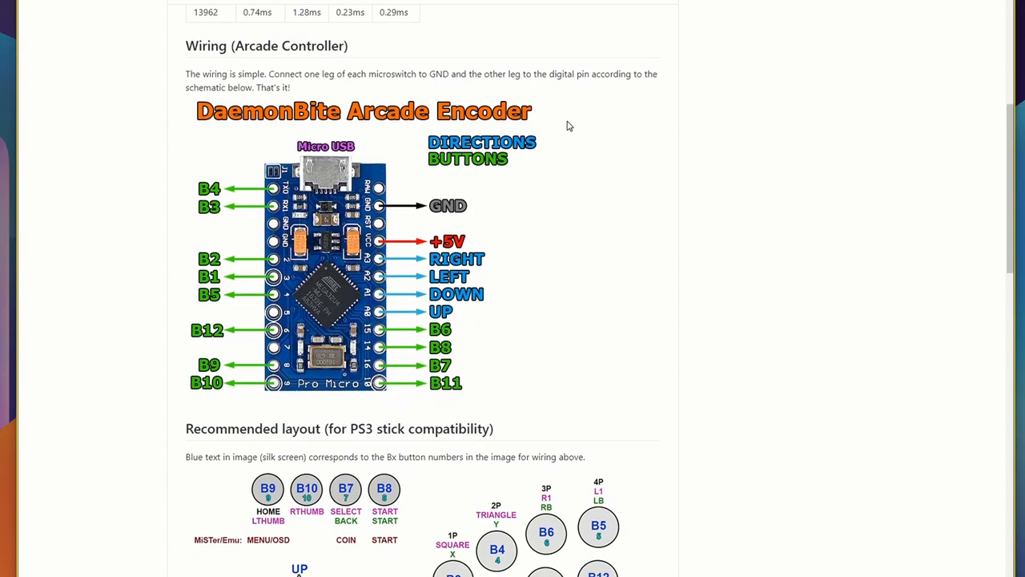
{"action": "scroll", "scroll_direction": "down", "scroll_amount": 3}
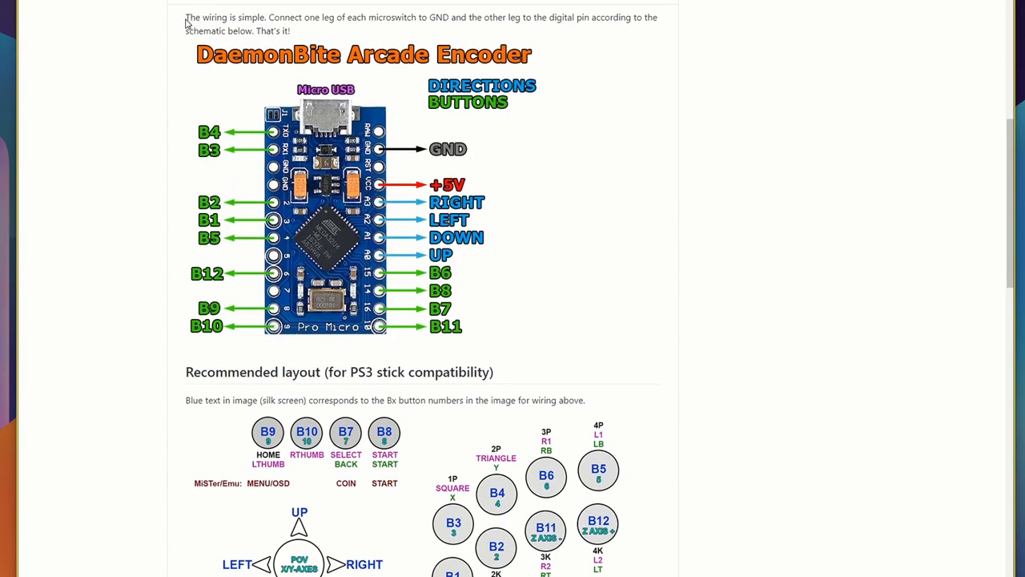
{"action": "mouse_move", "coordinate": [328, 96]}
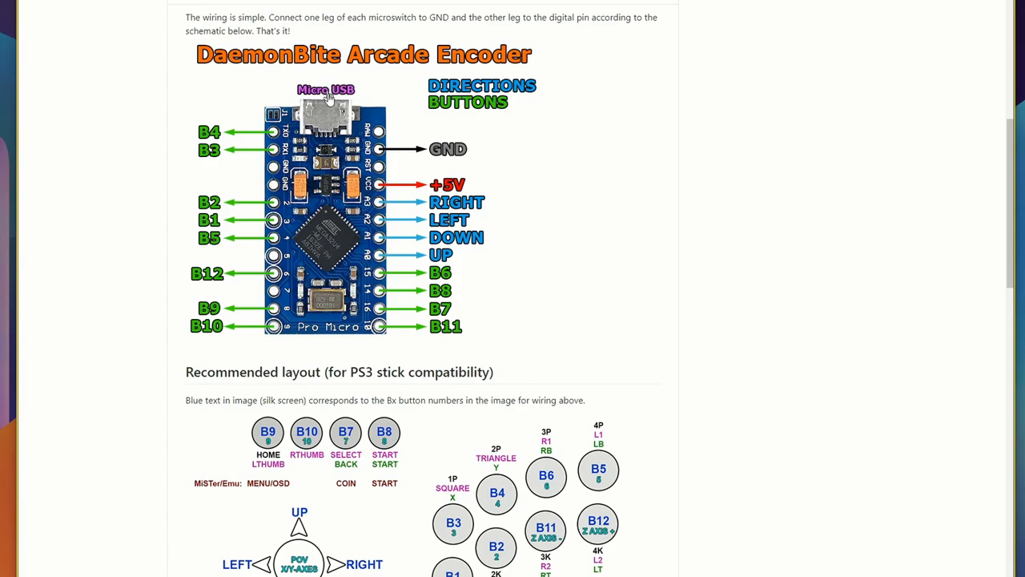
{"action": "mouse_move", "coordinate": [452, 152]}
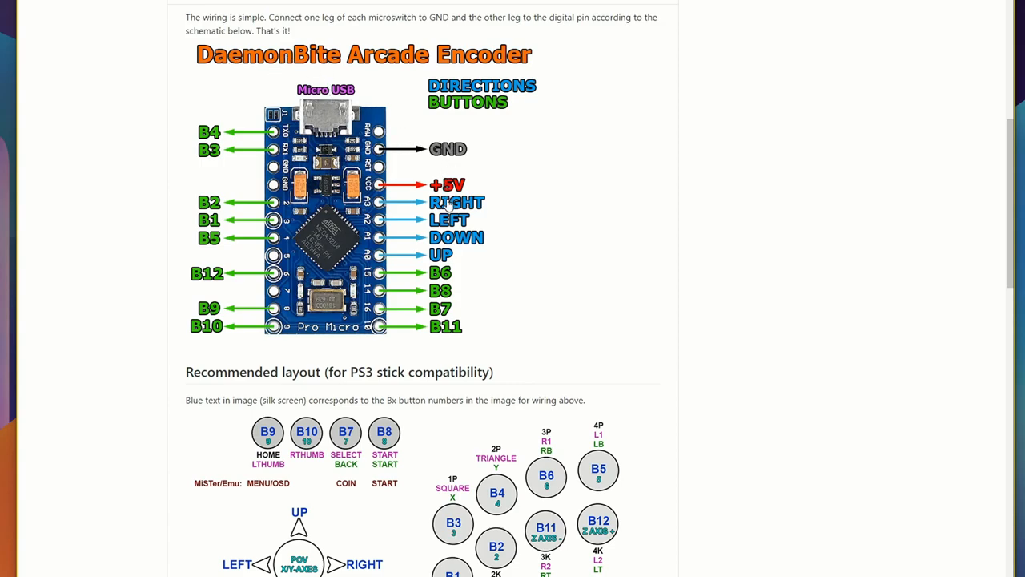
{"action": "mouse_move", "coordinate": [258, 355]}
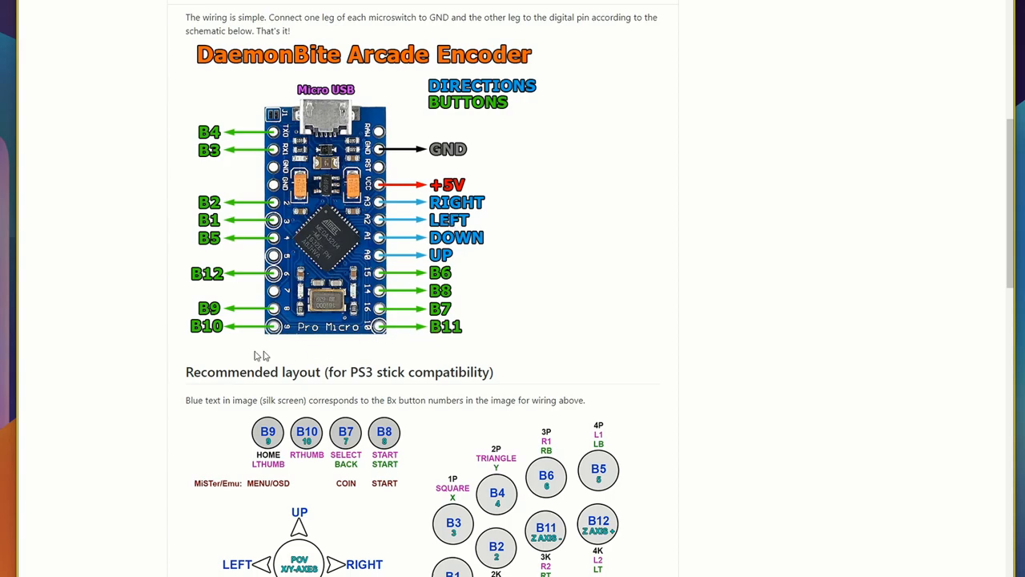
{"action": "mouse_move", "coordinate": [224, 210]}
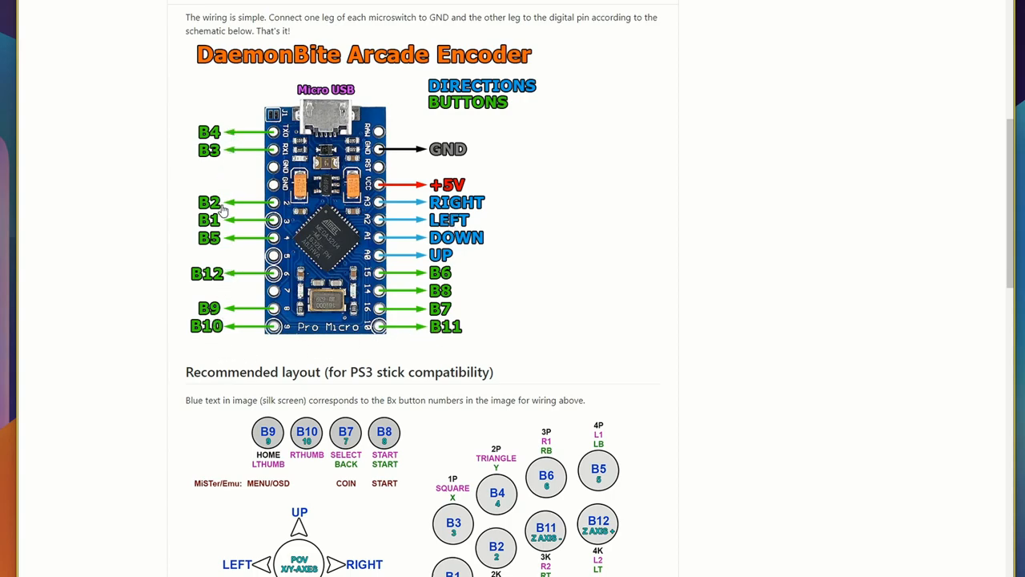
{"action": "scroll", "scroll_direction": "down", "scroll_amount": 3}
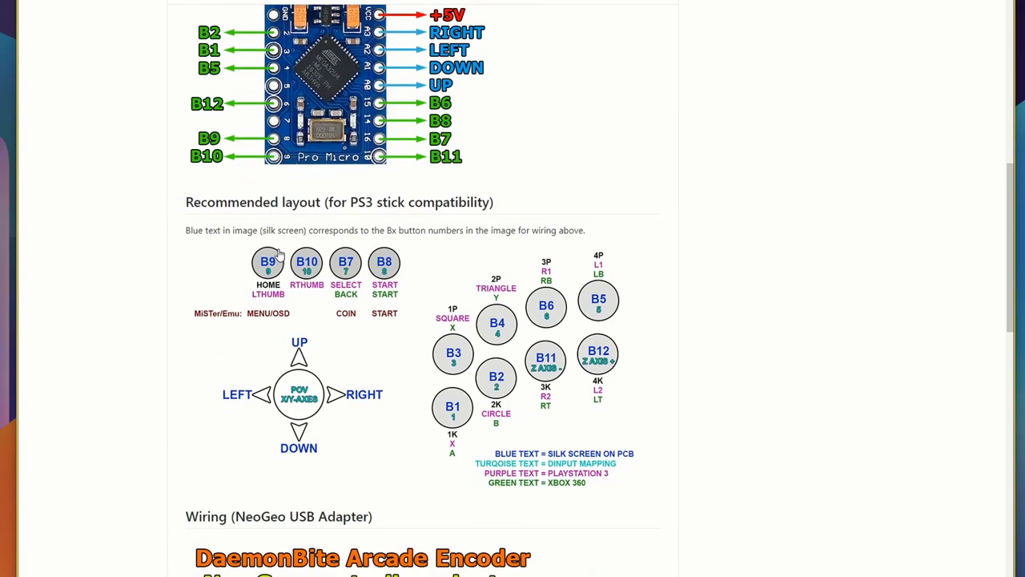
{"action": "mouse_move", "coordinate": [605, 273]}
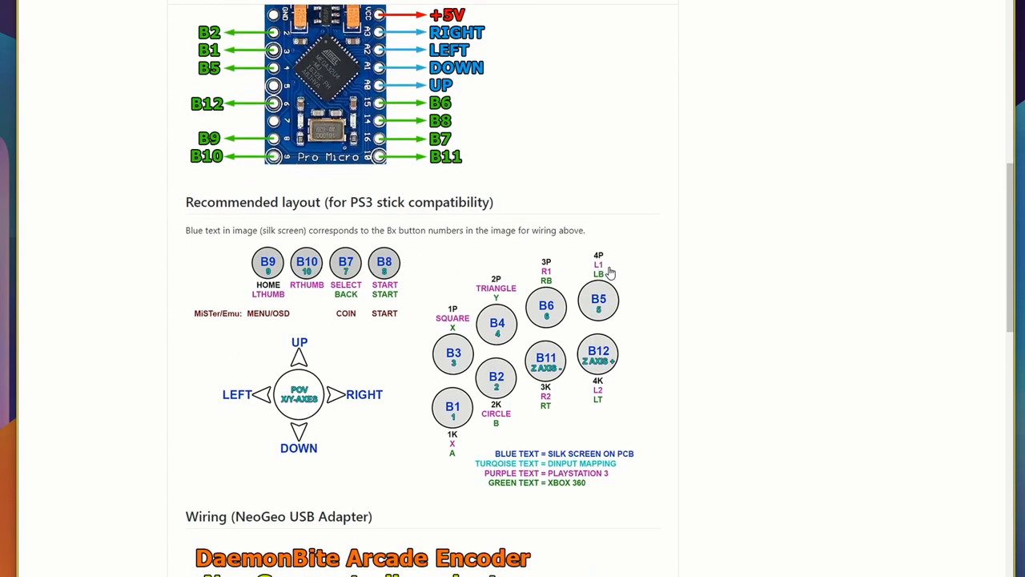
{"action": "mouse_move", "coordinate": [613, 287]}
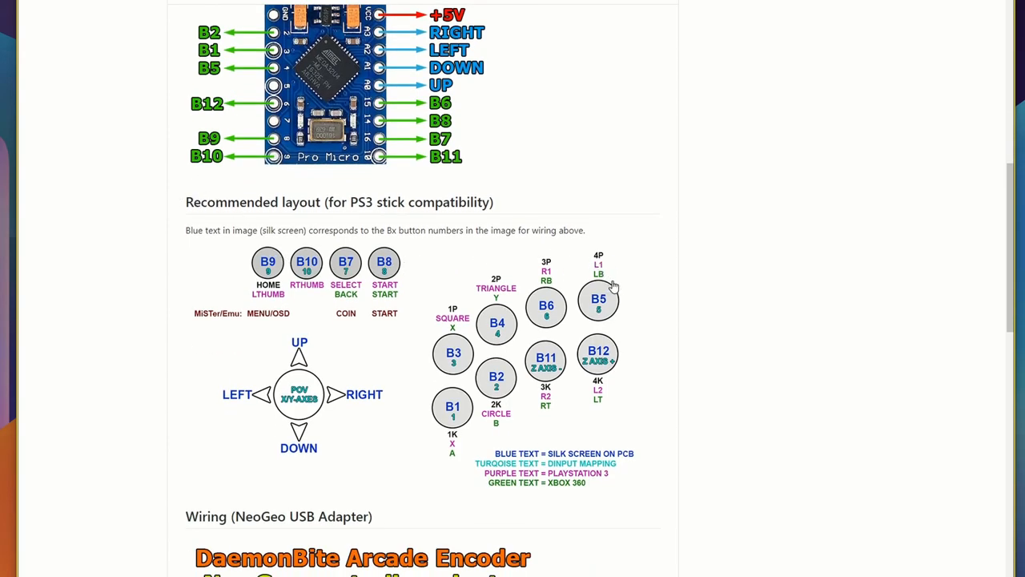
{"action": "scroll", "scroll_direction": "down", "scroll_amount": 3}
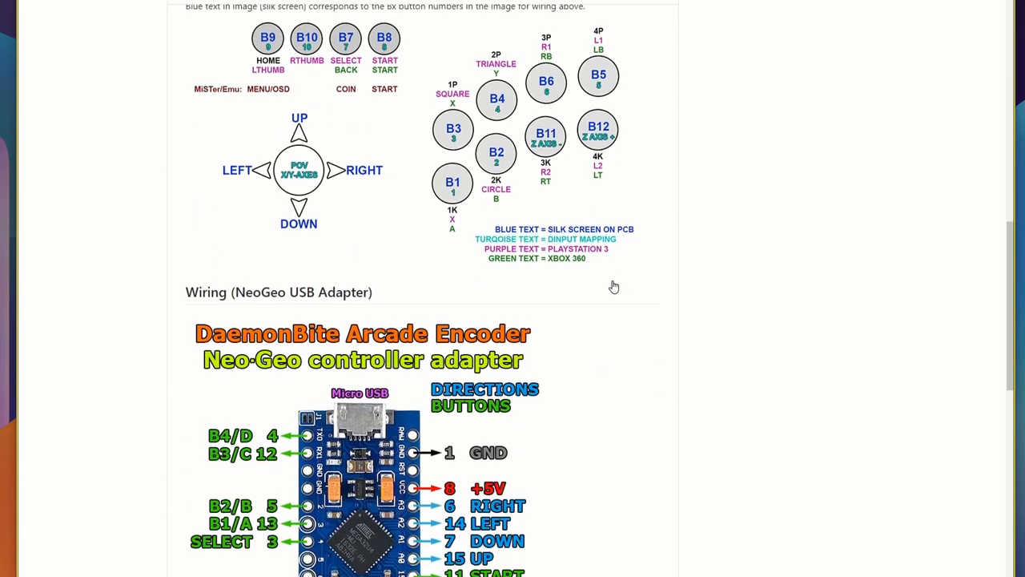
{"action": "scroll", "scroll_direction": "down", "scroll_amount": 3}
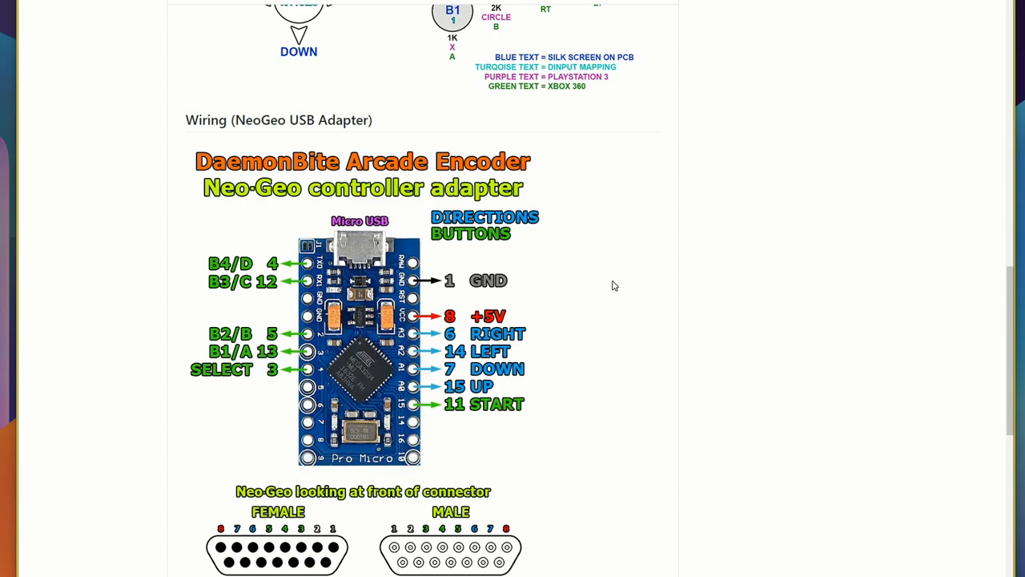
{"action": "scroll", "scroll_direction": "down", "scroll_amount": 3}
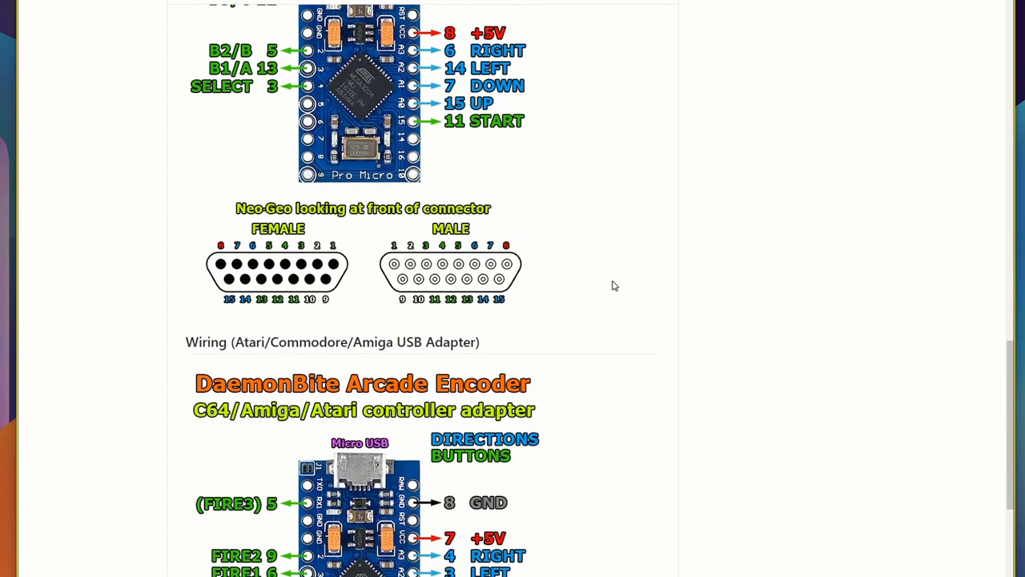
{"action": "scroll", "scroll_direction": "down", "scroll_amount": 3}
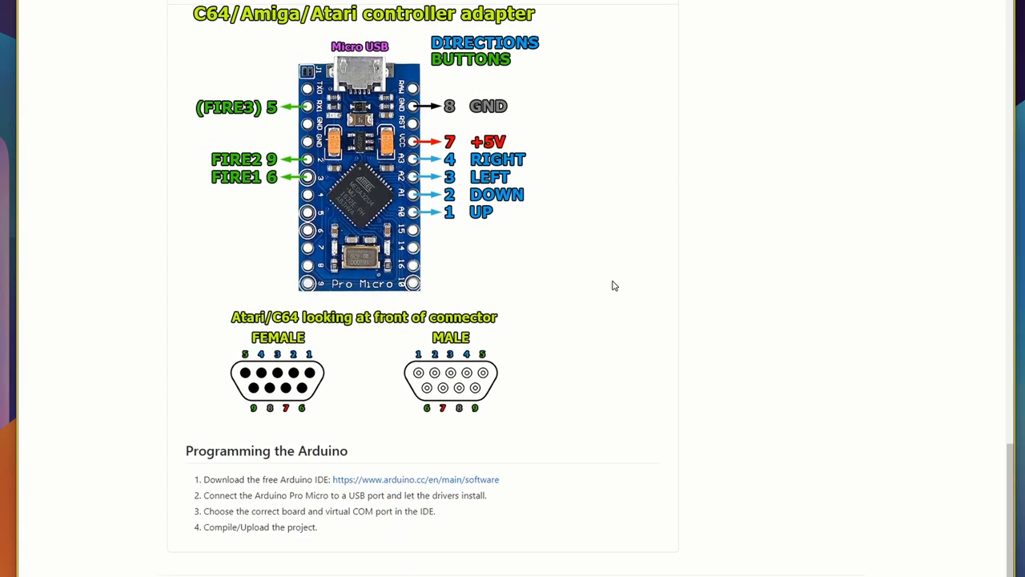
{"action": "scroll", "scroll_direction": "down", "scroll_amount": 3}
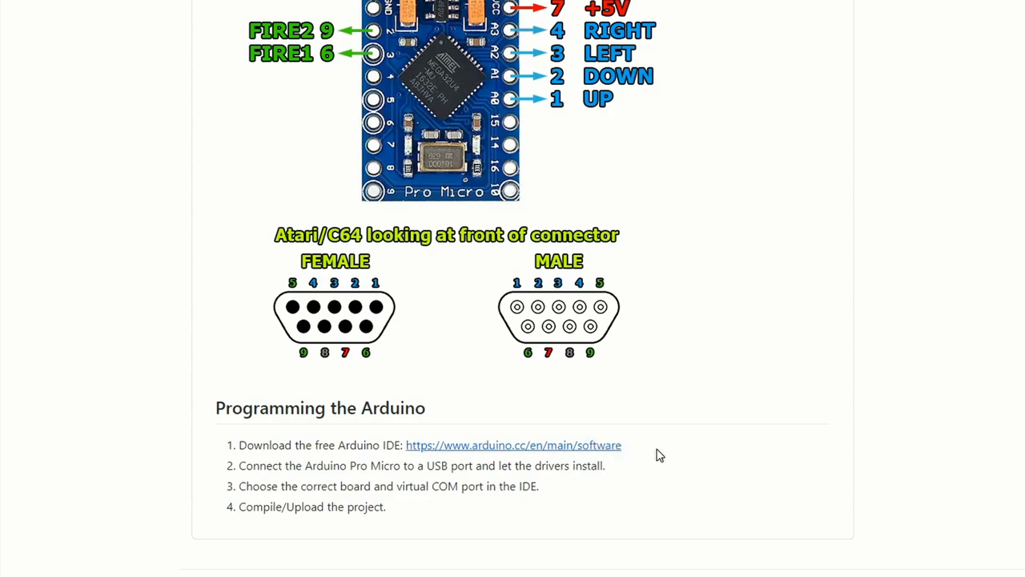
{"action": "left_click", "coordinate": [512, 444]}
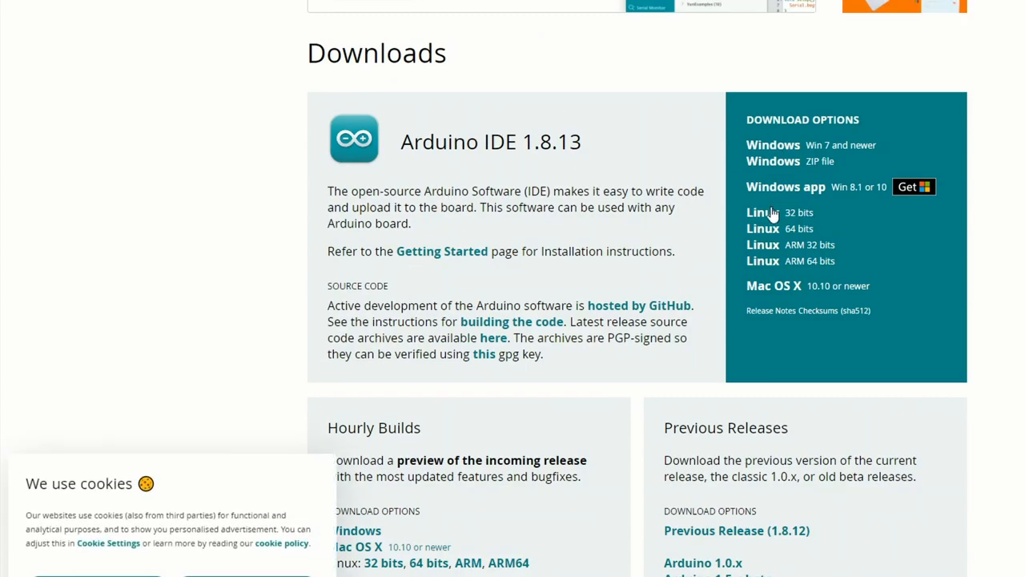
{"action": "mouse_move", "coordinate": [757, 296]}
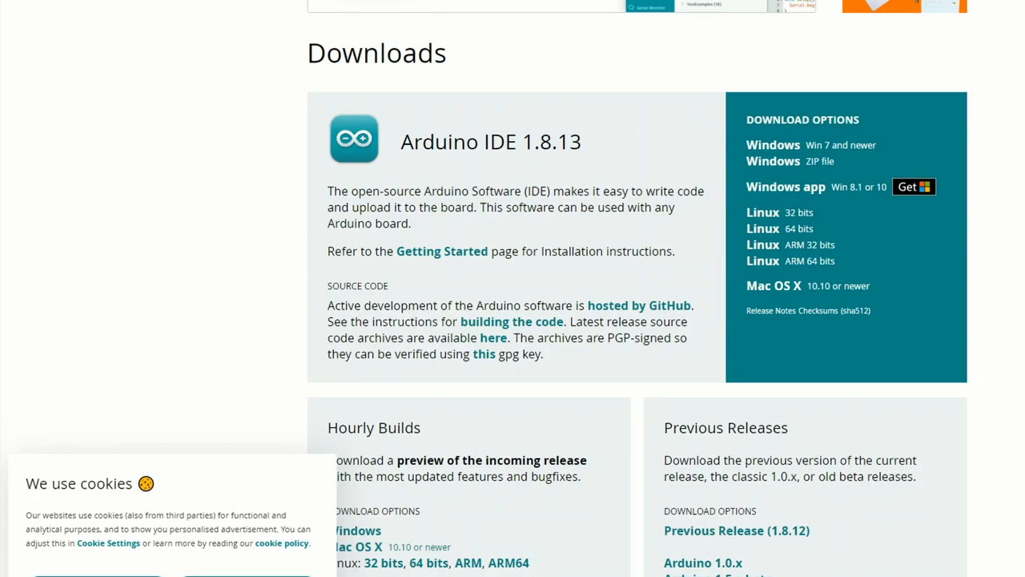
Open the green Code menu showing HTTPS clone, GitHub Desktop and Download ZIP
{"action": "left_click", "coordinate": [708, 28]}
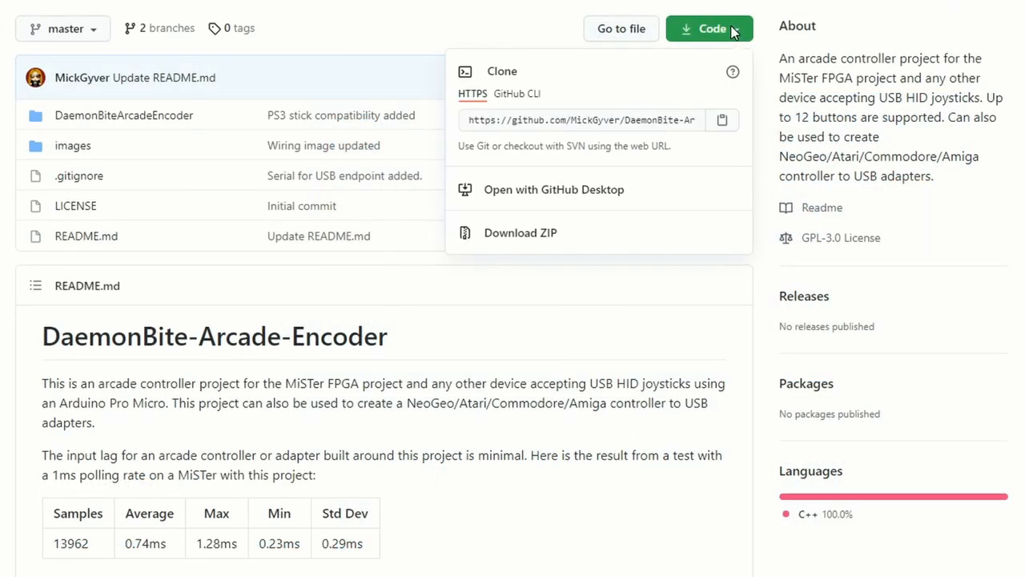
{"action": "mouse_move", "coordinate": [551, 217]}
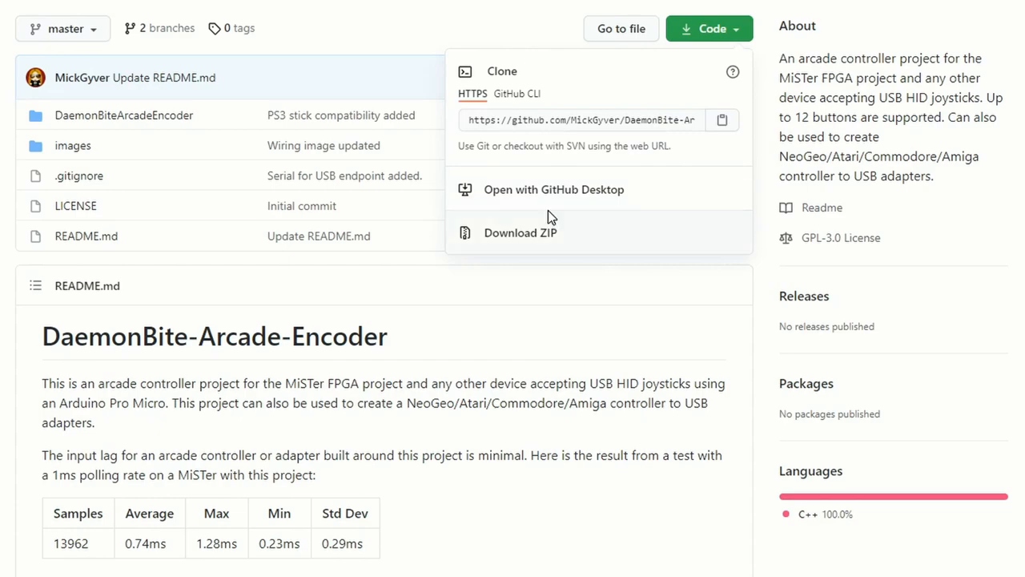
{"action": "mouse_move", "coordinate": [551, 240]}
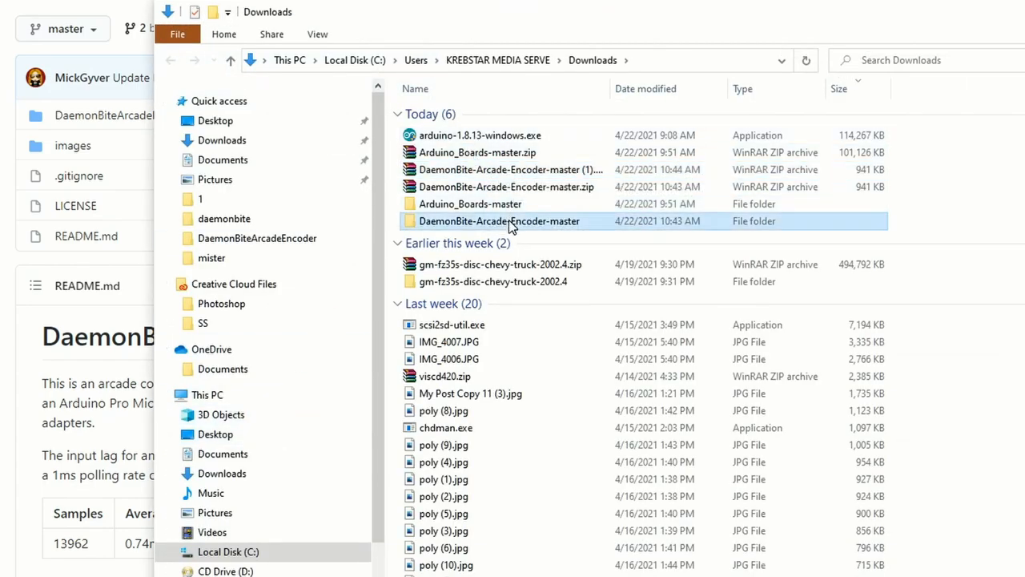
Browse Downloads through both DaemonBite-Arcade-Encoder-master folders into DaemonBiteArcadeEncoder
{"action": "double_click", "coordinate": [499, 220]}
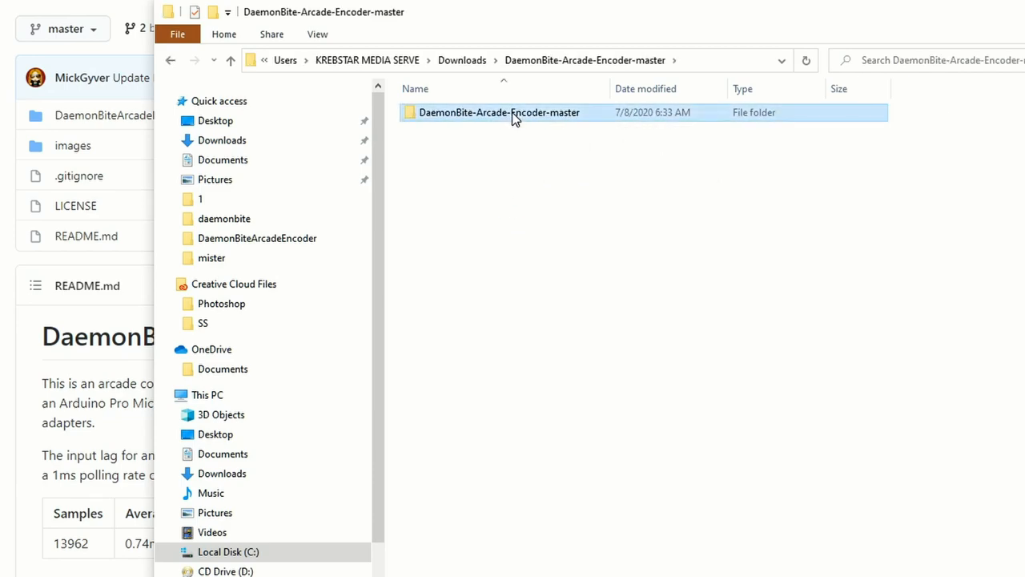
{"action": "double_click", "coordinate": [499, 113]}
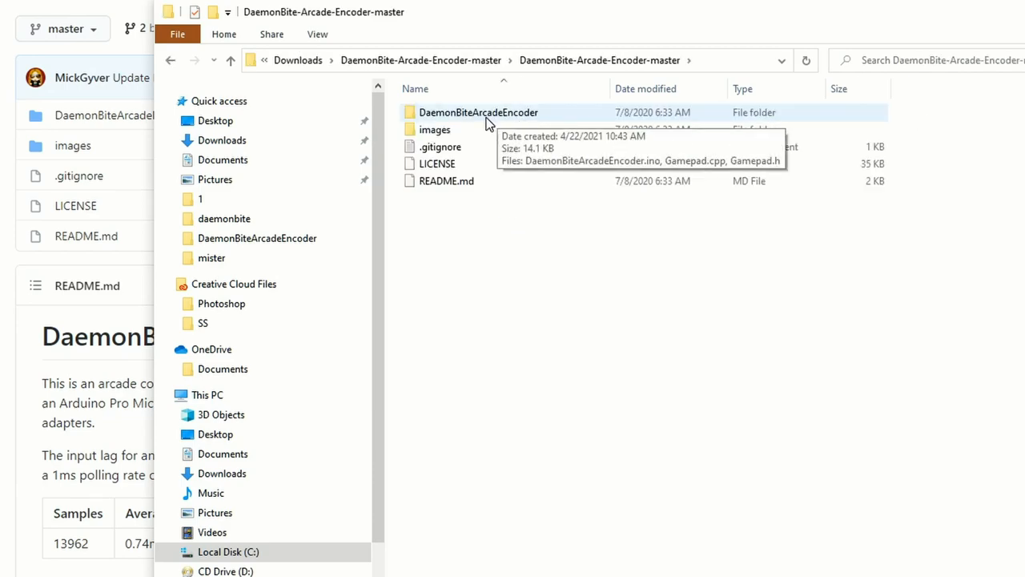
{"action": "double_click", "coordinate": [478, 112]}
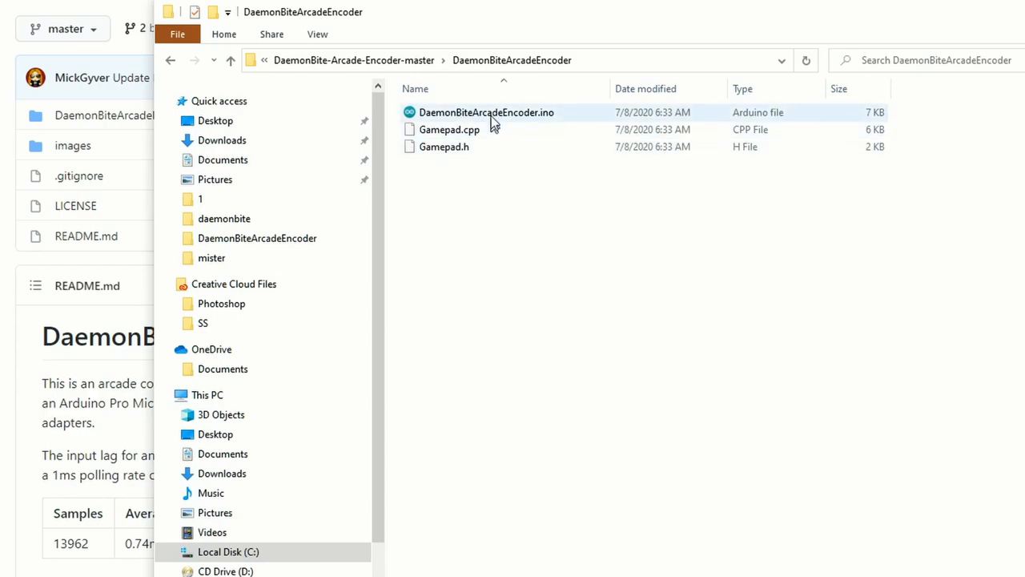
{"action": "mouse_move", "coordinate": [607, 106]}
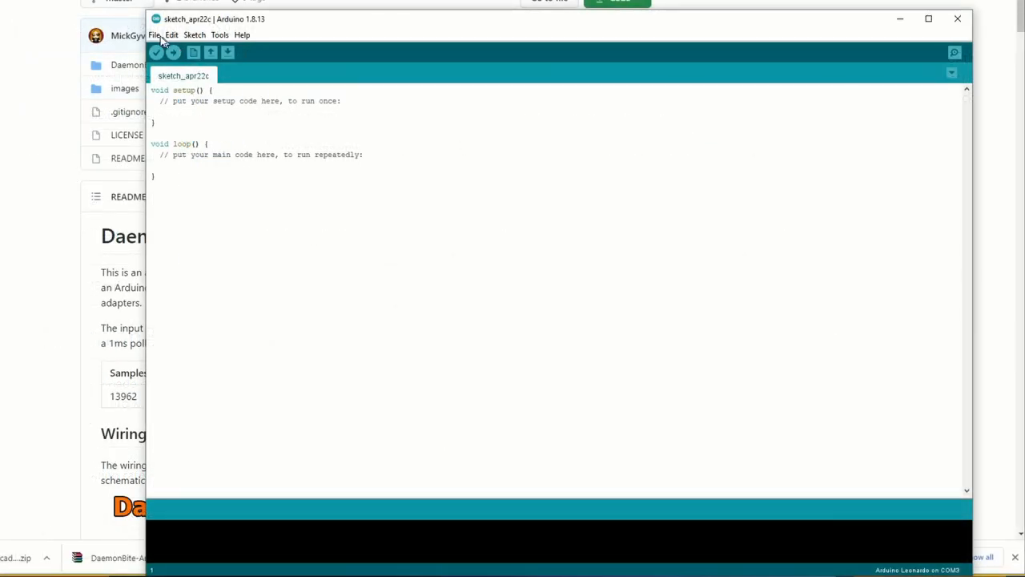
Open DaemonBiteArcadeEncoder.ino via File > Open, loading Gamepad.cpp and Gamepad.h too
{"action": "left_click", "coordinate": [154, 34]}
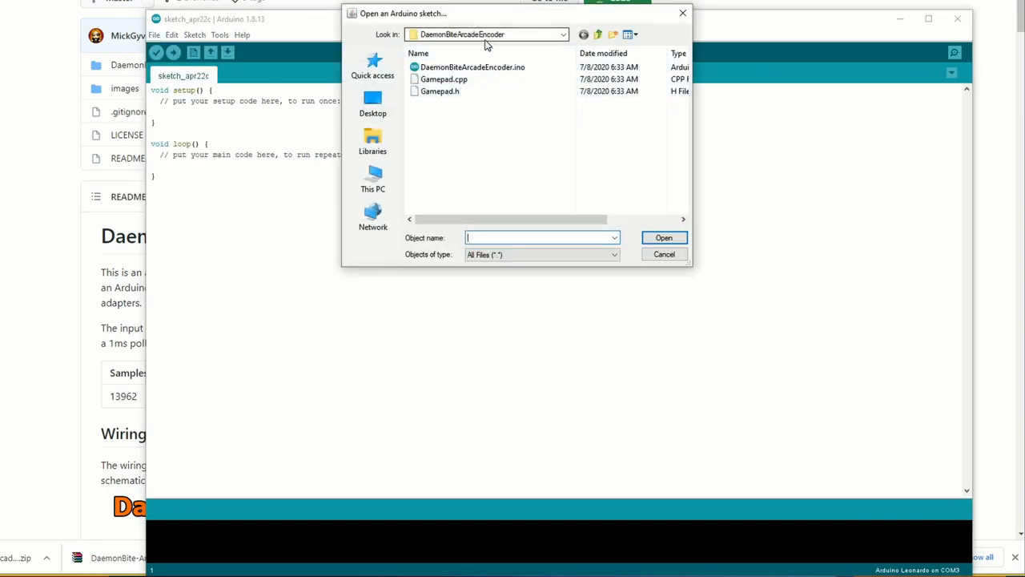
{"action": "left_click", "coordinate": [562, 34]}
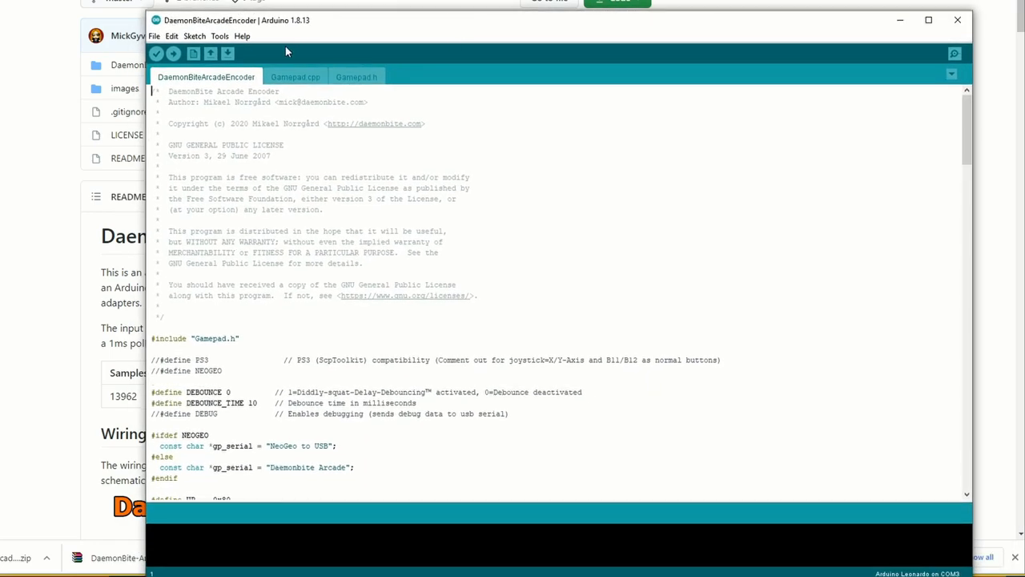
{"action": "mouse_move", "coordinate": [195, 36]}
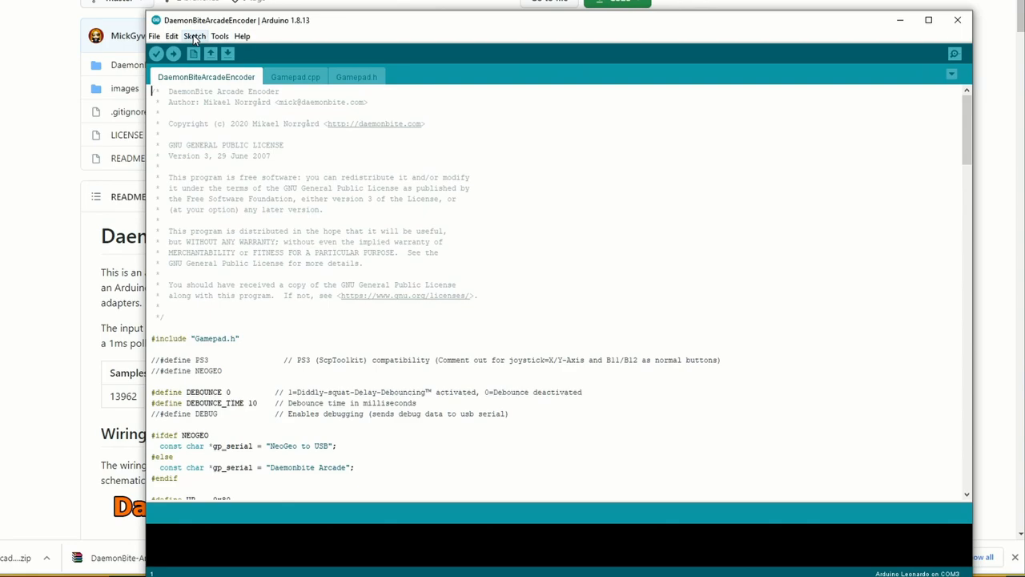
Verify/Compile the sketch until it reports 16% of program storage used
{"action": "left_click", "coordinate": [156, 54]}
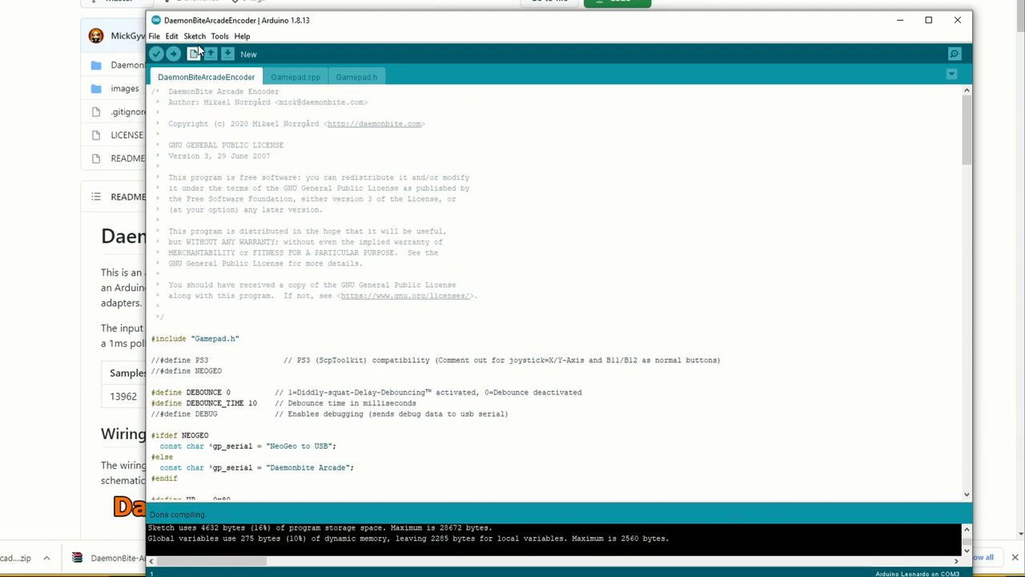
{"action": "left_click", "coordinate": [220, 36]}
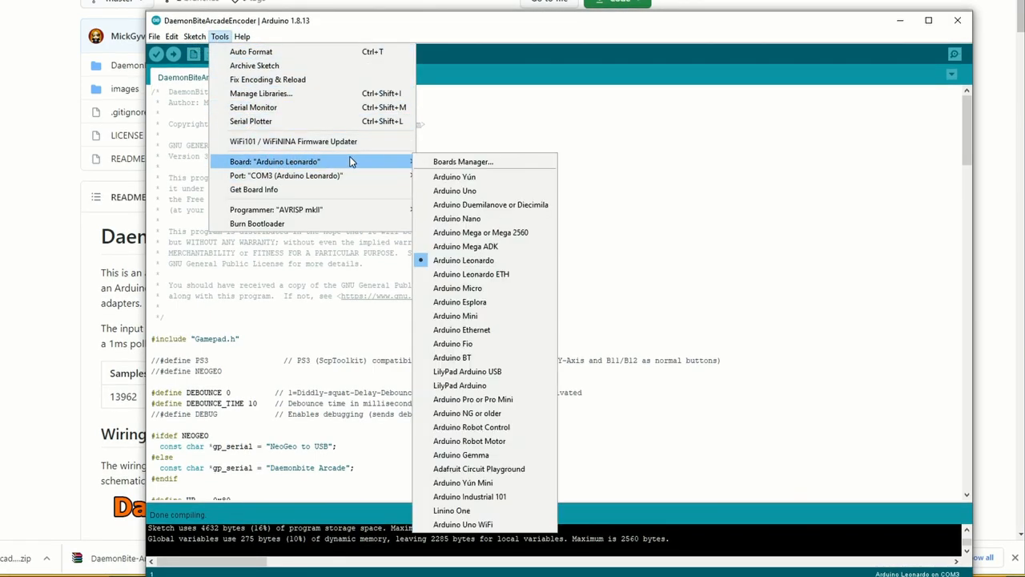
{"action": "mouse_move", "coordinate": [463, 260]}
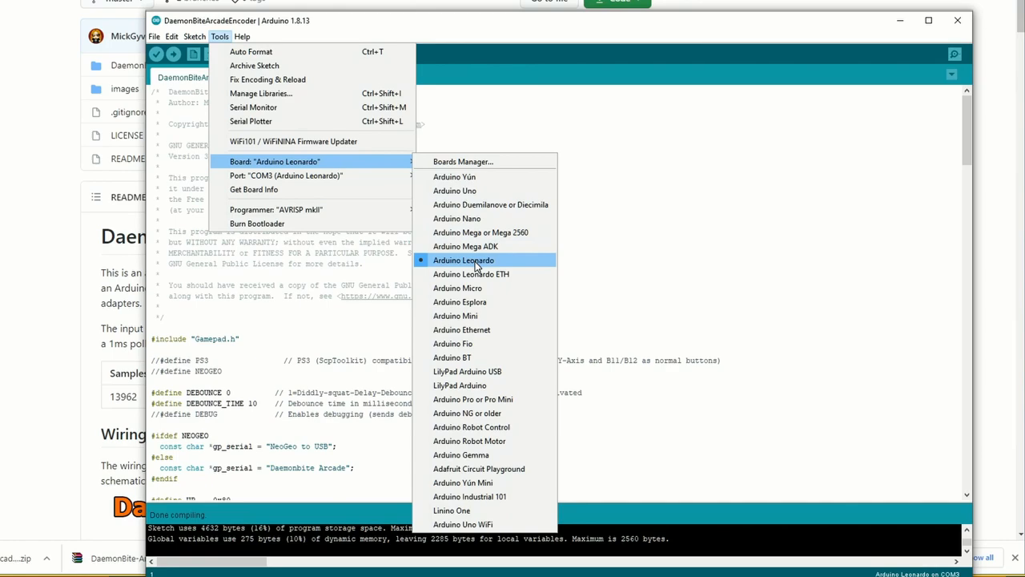
{"action": "mouse_move", "coordinate": [465, 246]}
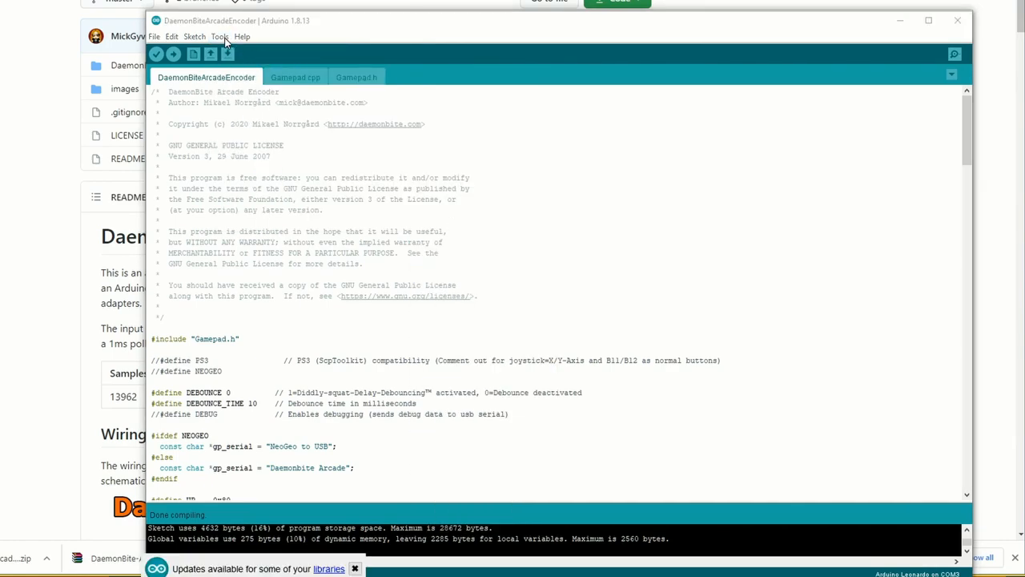
Confirm board Arduino Leonardo and port COM3 in Tools, then show the Sketch menu
{"action": "left_click", "coordinate": [219, 36]}
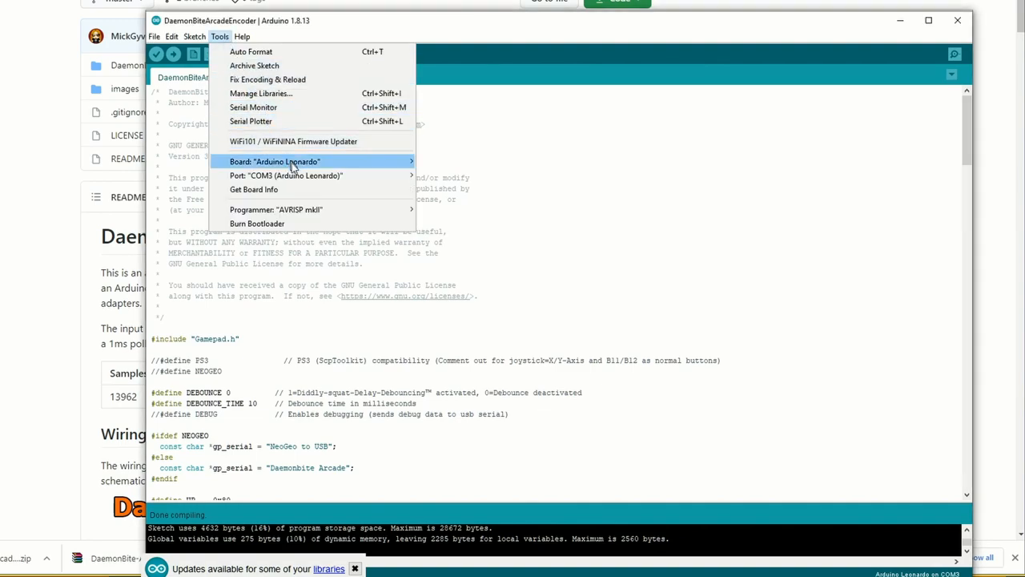
{"action": "mouse_move", "coordinate": [296, 175]}
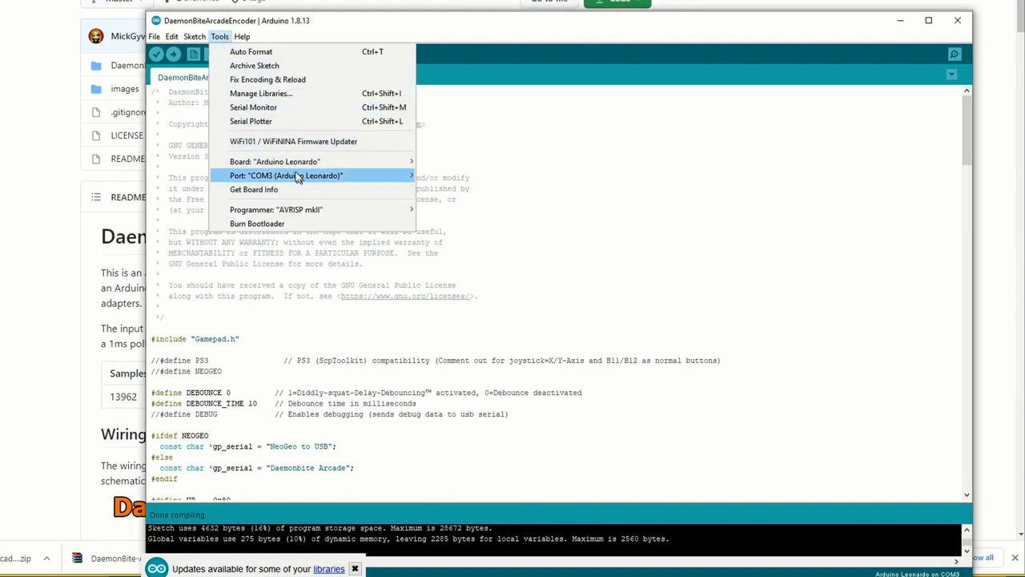
{"action": "left_click", "coordinate": [195, 36]}
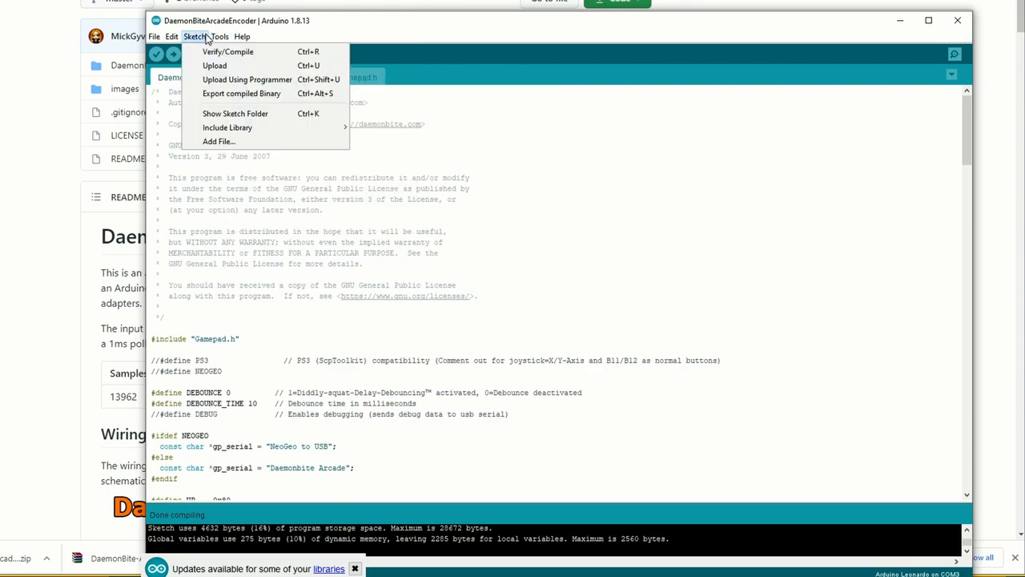